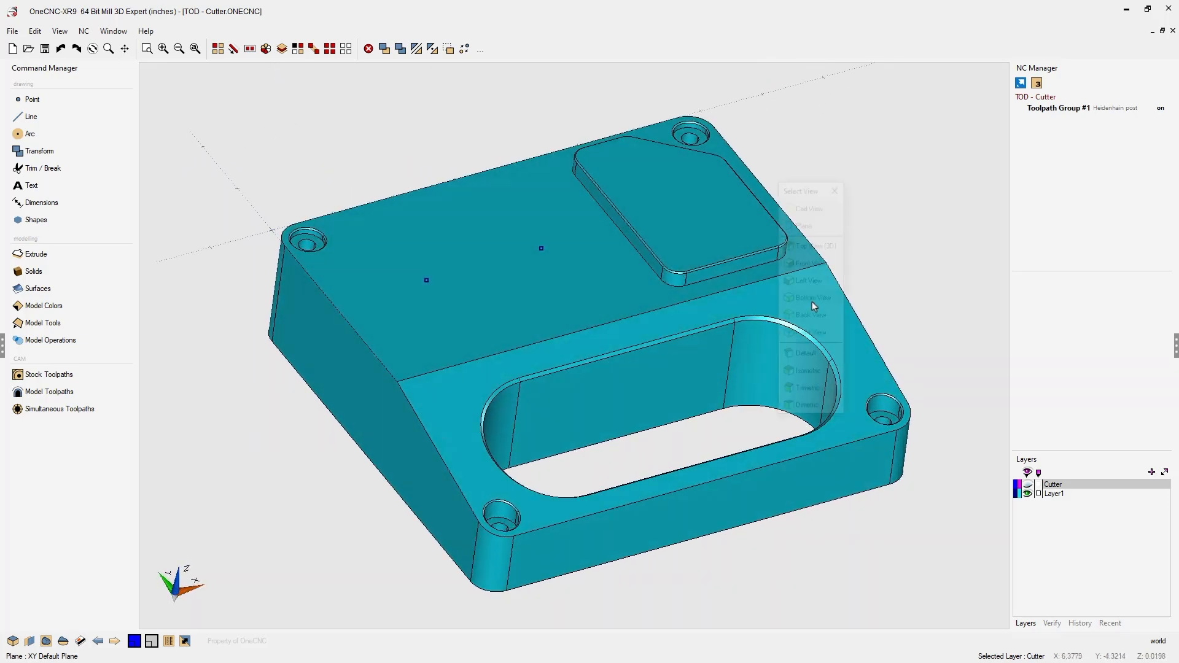
Switch to Top View so the Cutter plate is seen straight down from above
{"action": "left_click", "coordinate": [805, 226]}
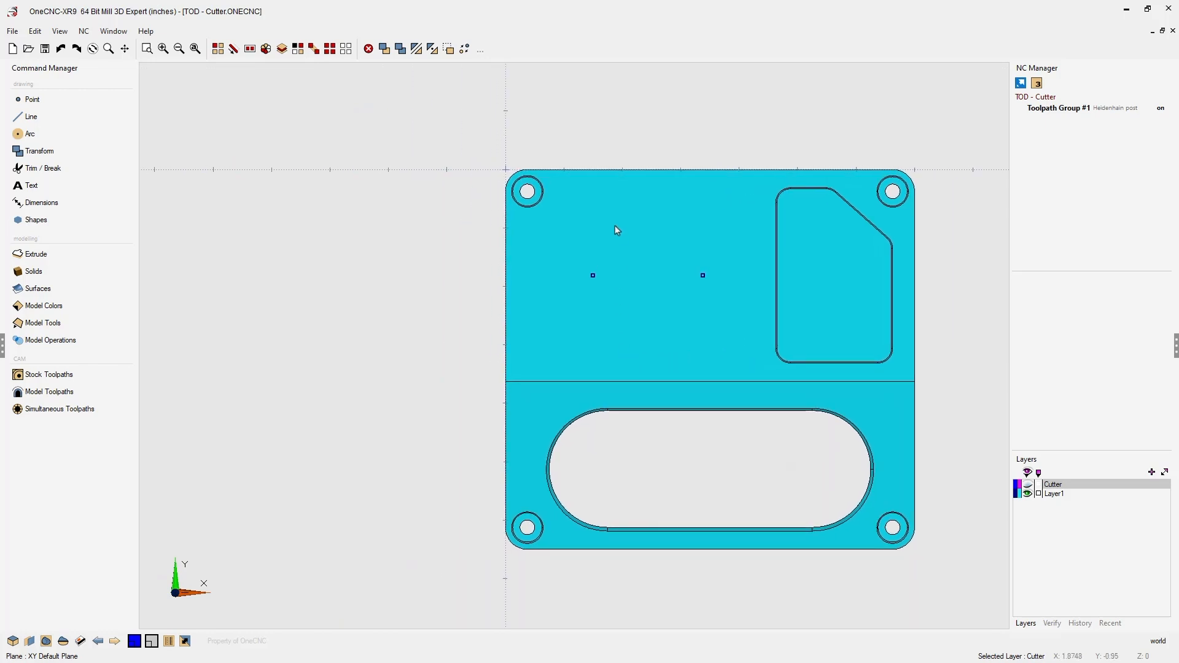
{"action": "mouse_move", "coordinate": [618, 336]}
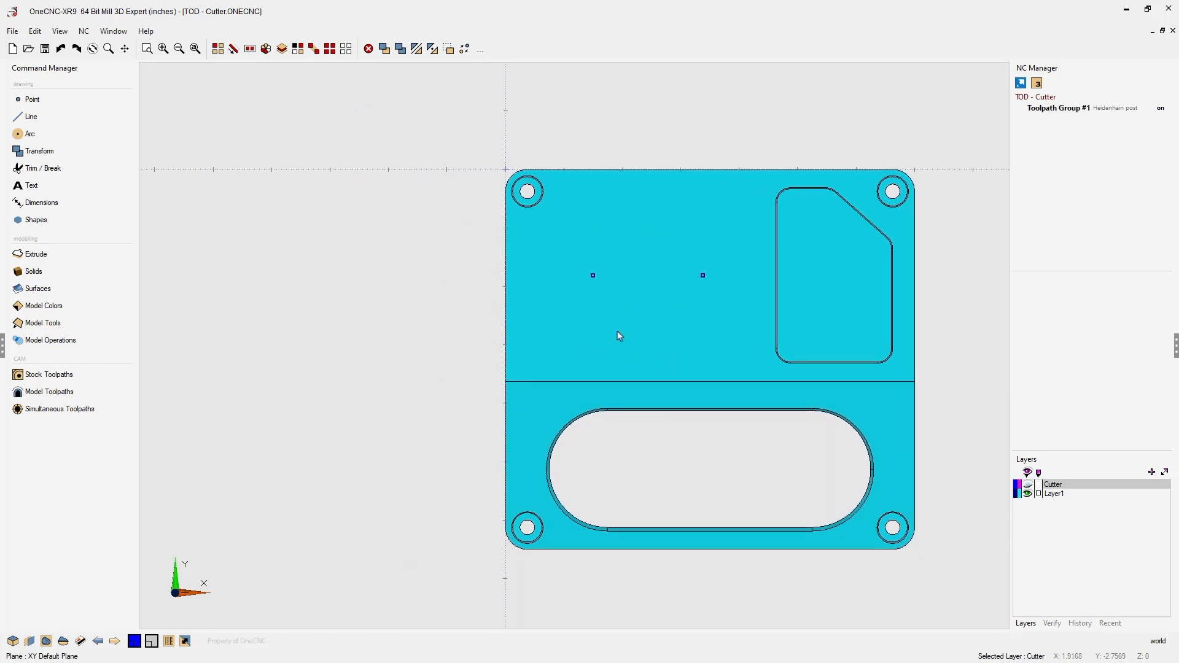
{"action": "mouse_move", "coordinate": [962, 462]}
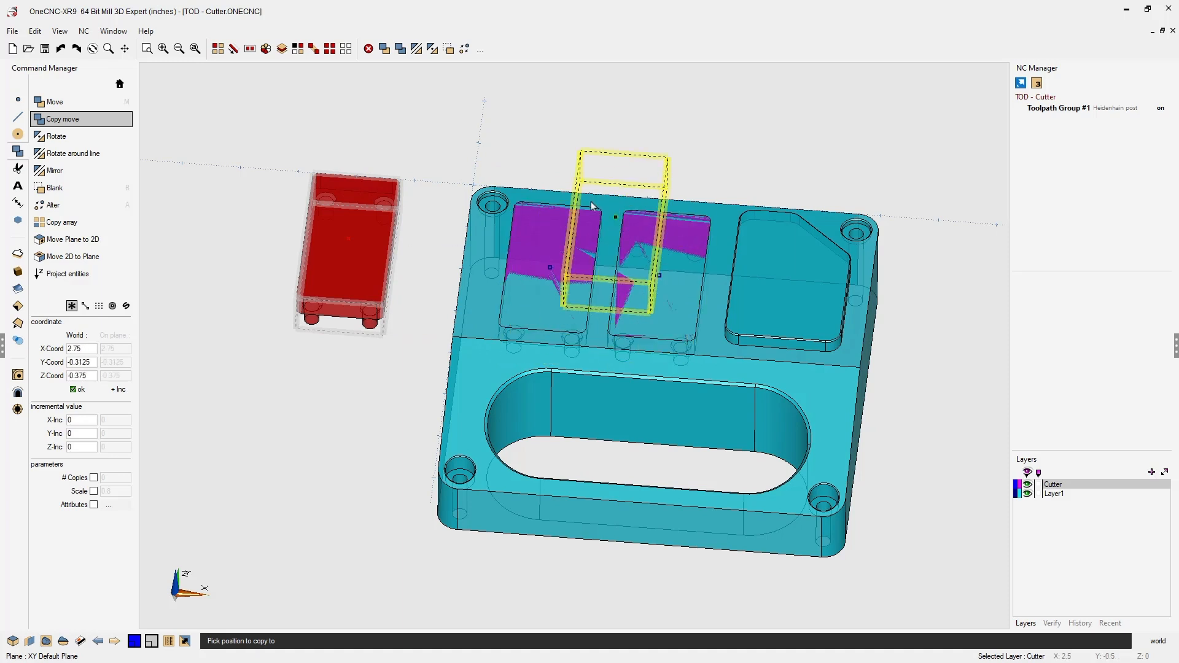
Place the cutter solid copy at the pocket position on the plate's top face
{"action": "left_click", "coordinate": [664, 197]}
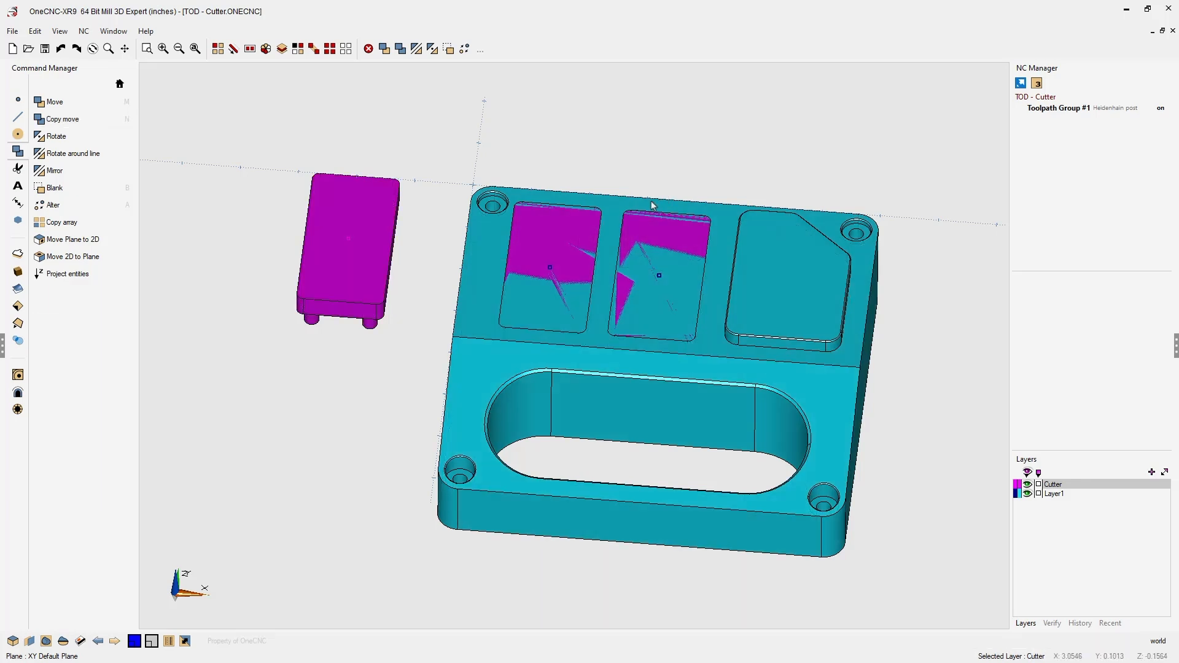
{"action": "mouse_move", "coordinate": [21, 352]}
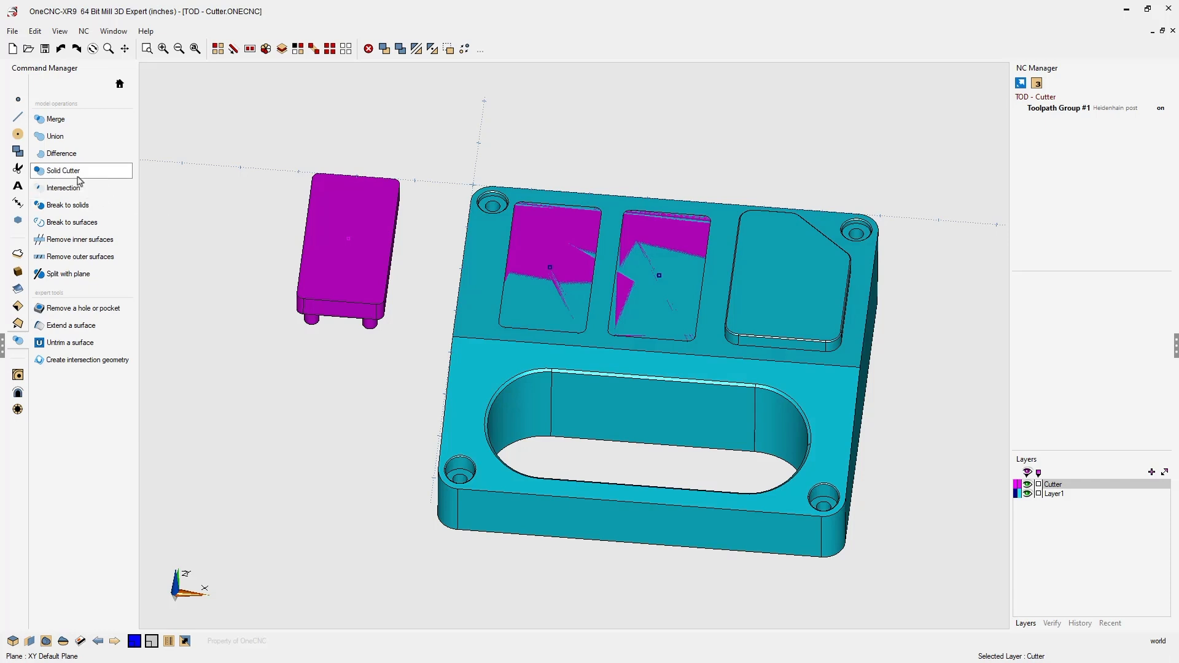
Start the Solid Cutter operation from Model Operations, ready to pick the plate body
{"action": "left_click", "coordinate": [63, 170]}
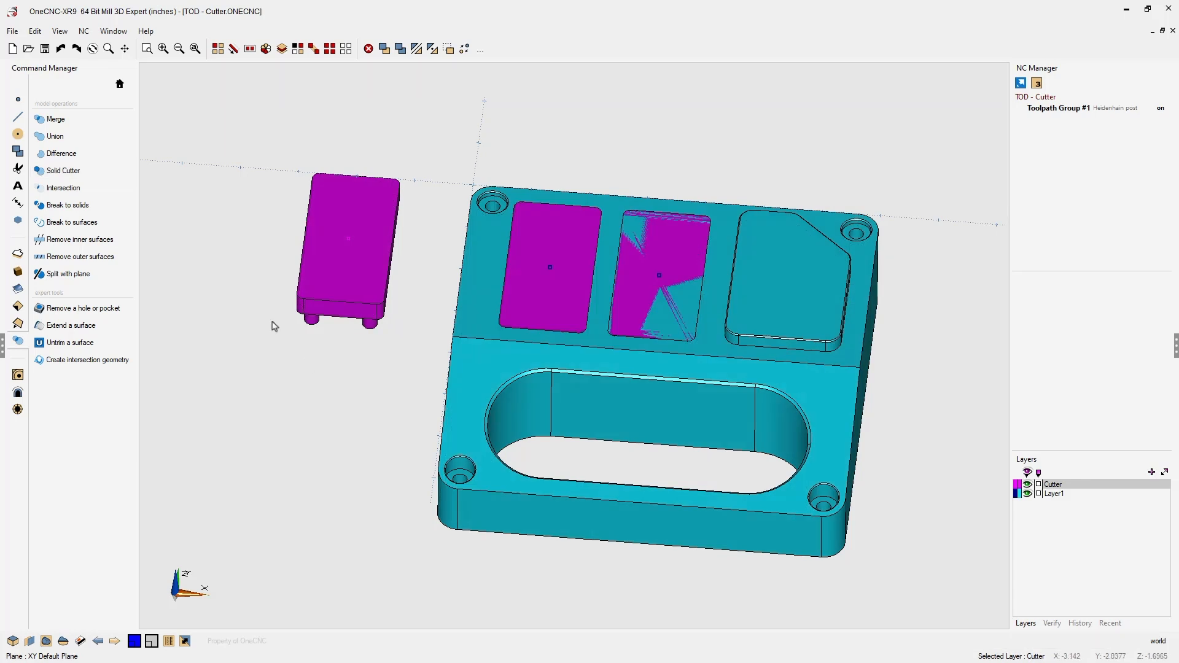
{"action": "left_click", "coordinate": [64, 170]}
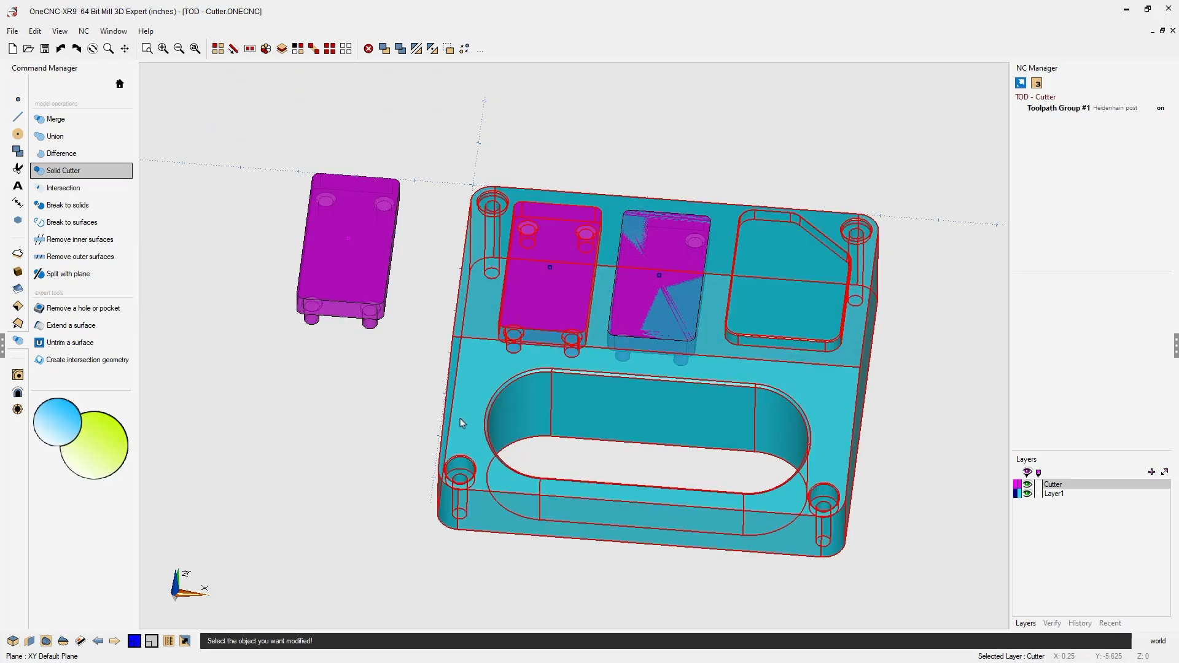